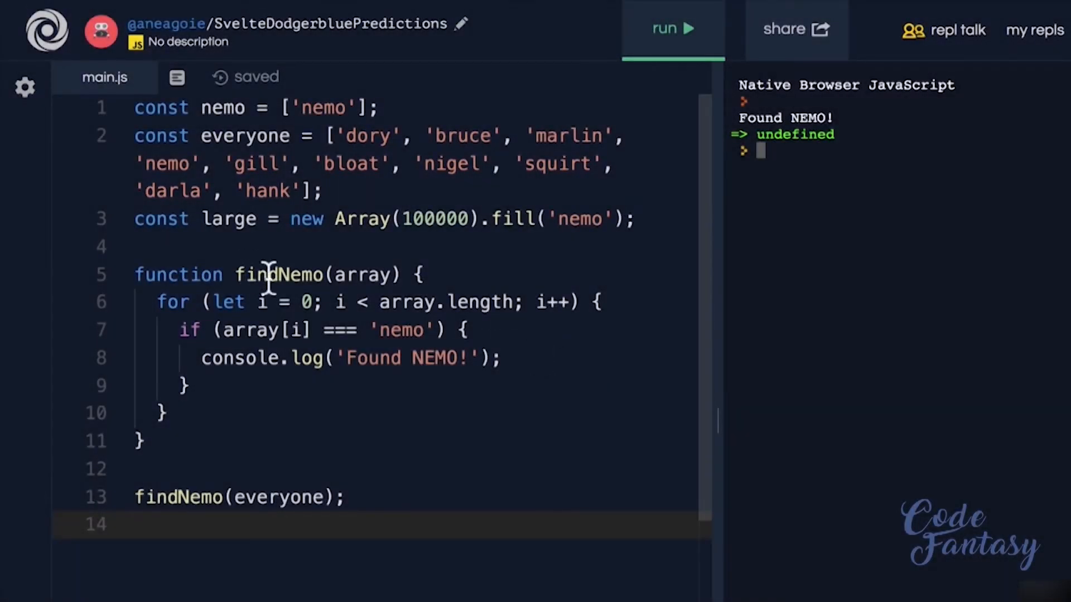
mouse_move(426, 383)
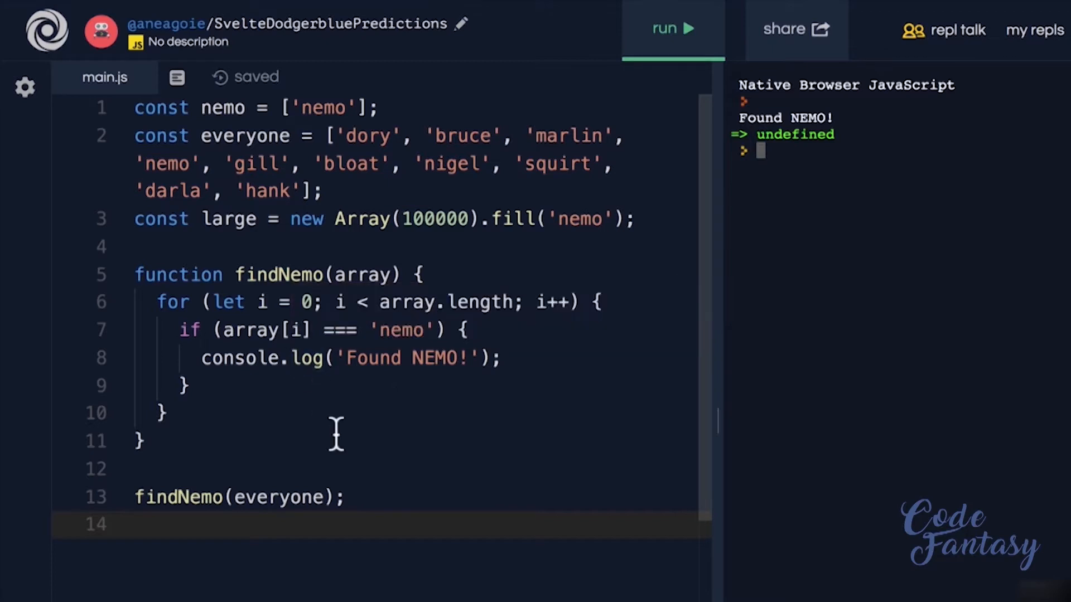
mouse_move(484, 471)
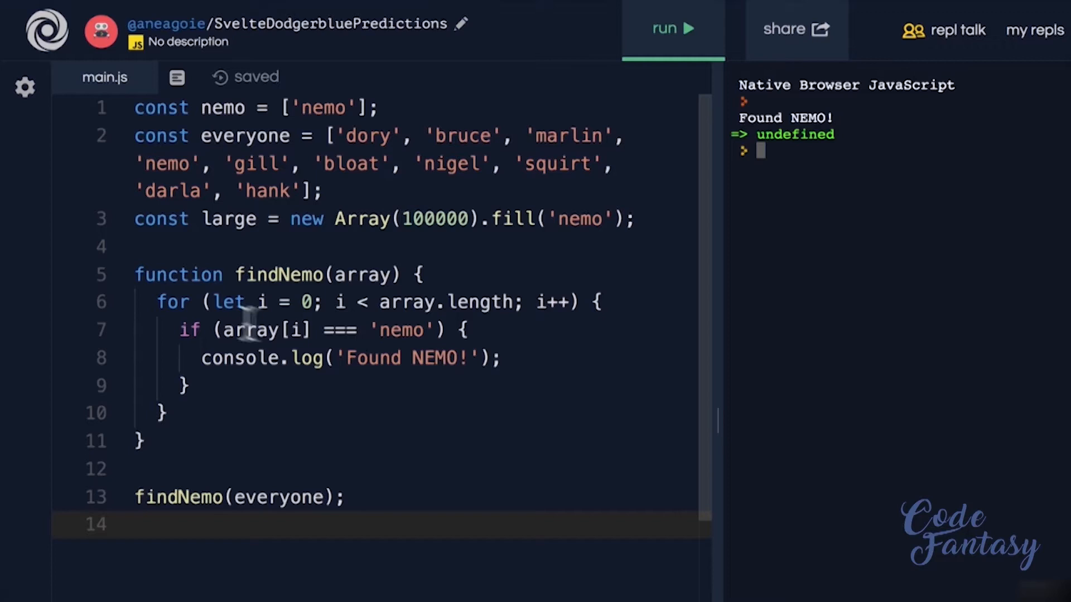
mouse_move(179, 275)
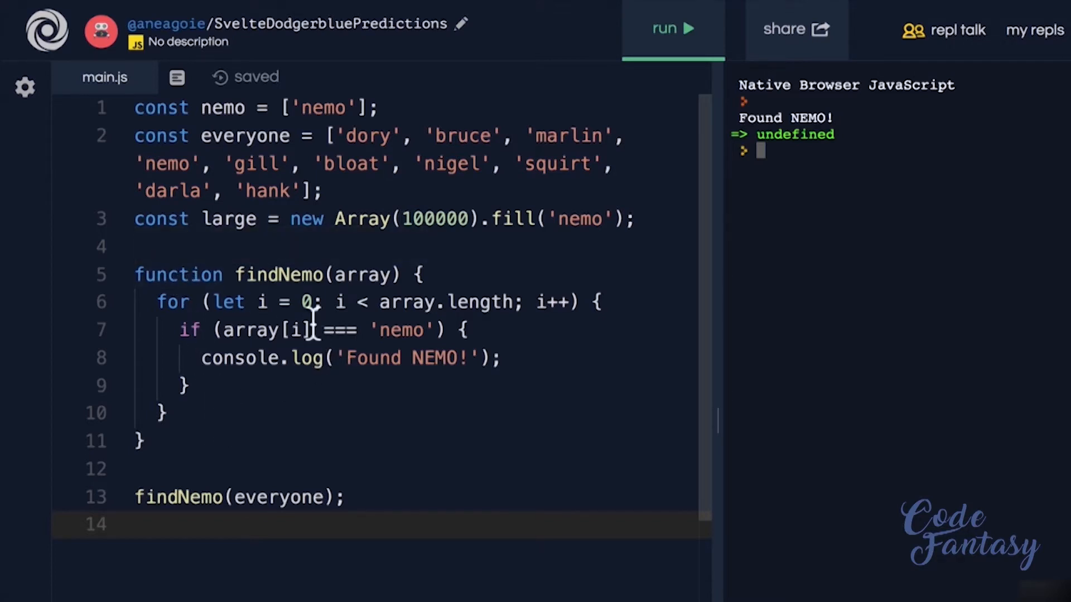
mouse_move(402, 358)
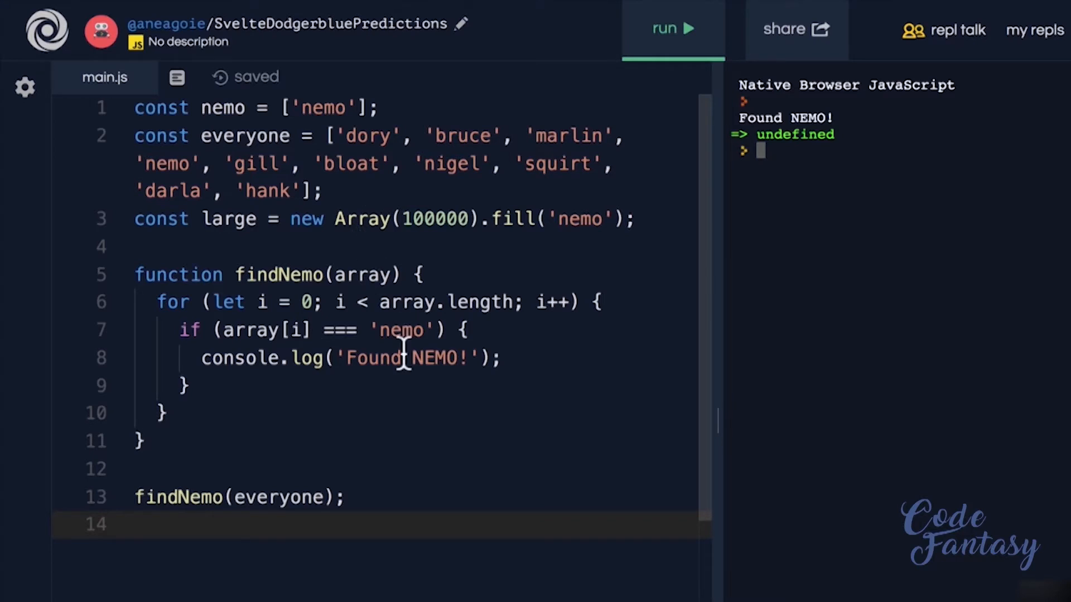
Add console.log('running') inside the for loop and rerun to print every iteration.
left_click(400, 329)
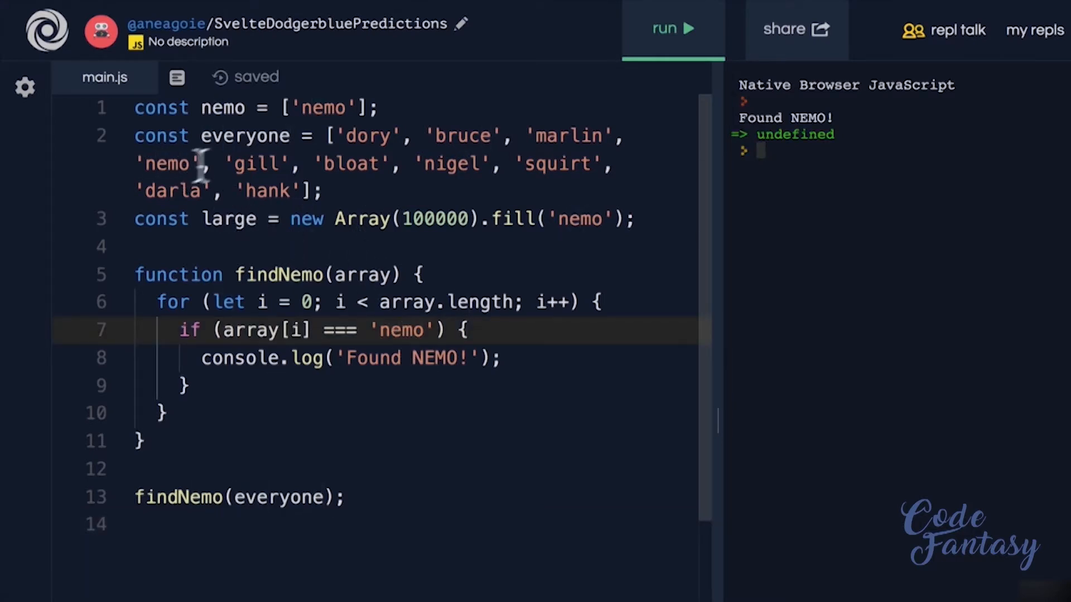
double_click(245, 135)
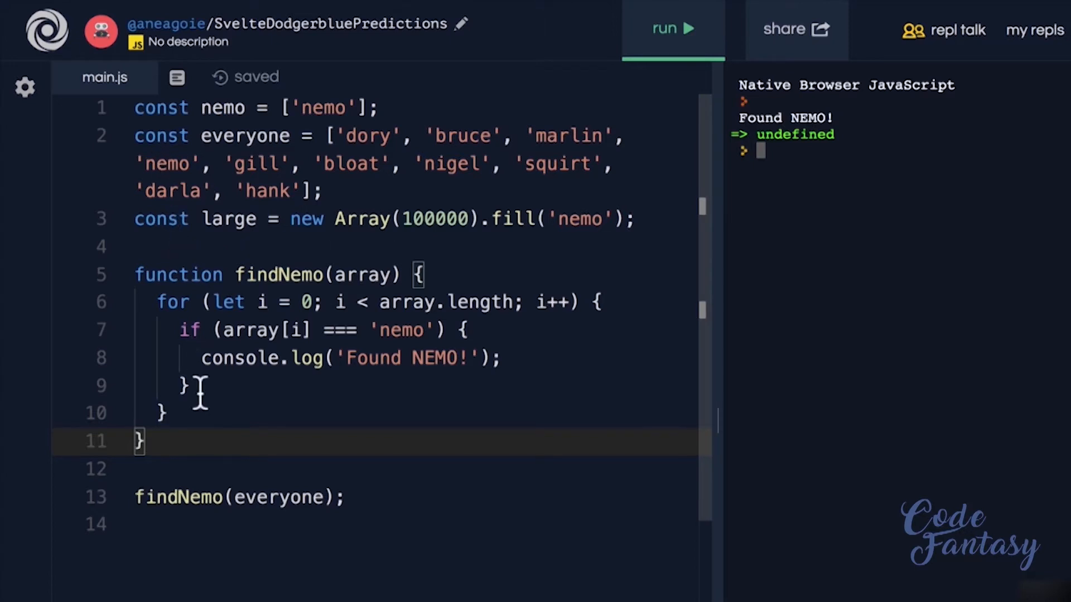
mouse_move(372, 144)
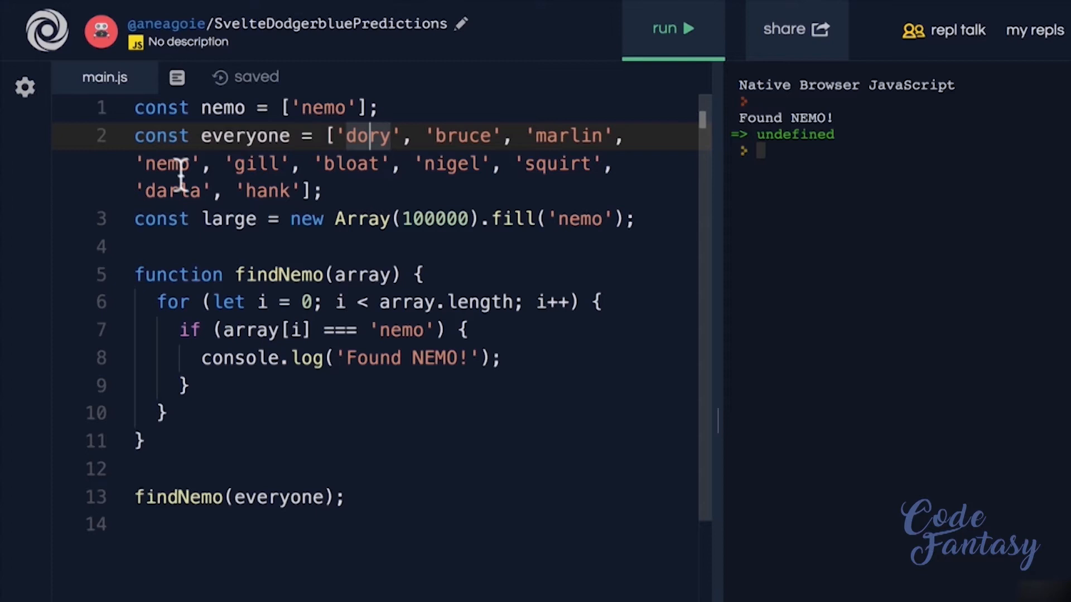
double_click(167, 164)
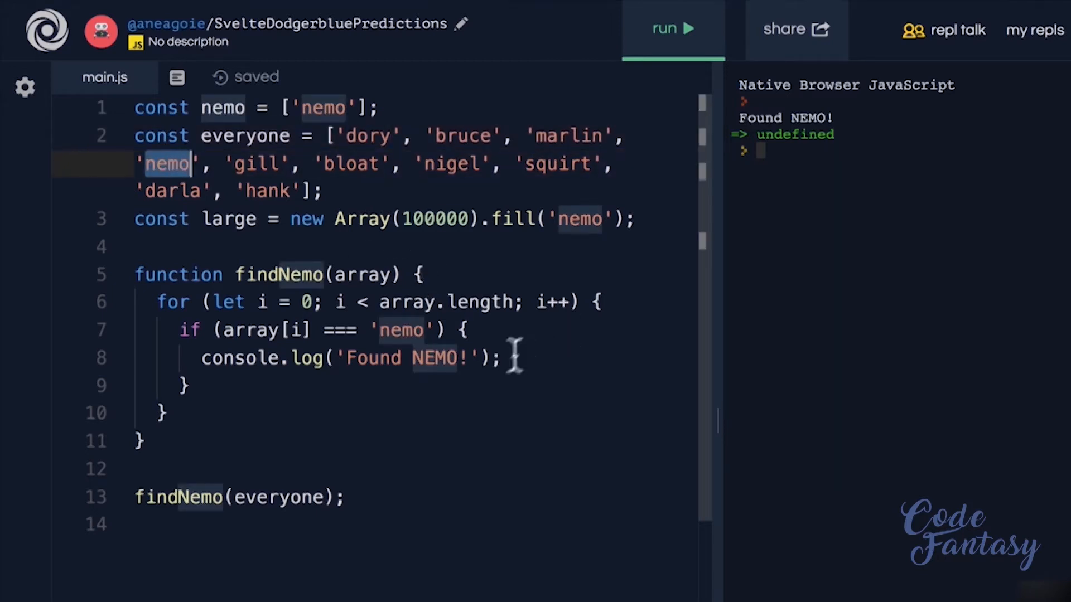
type("console.lo")
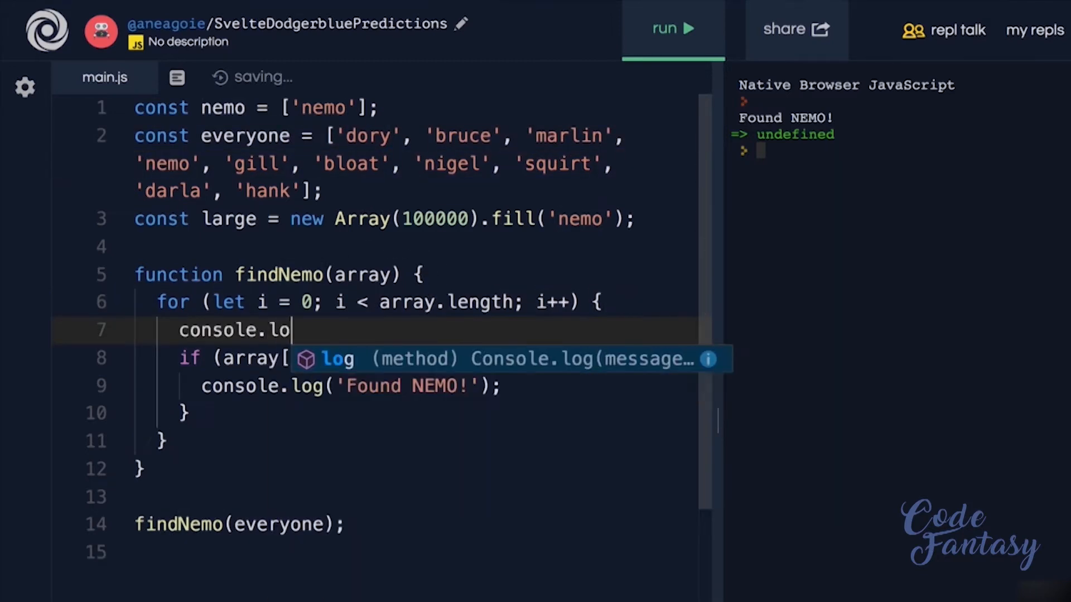
type("g('')")
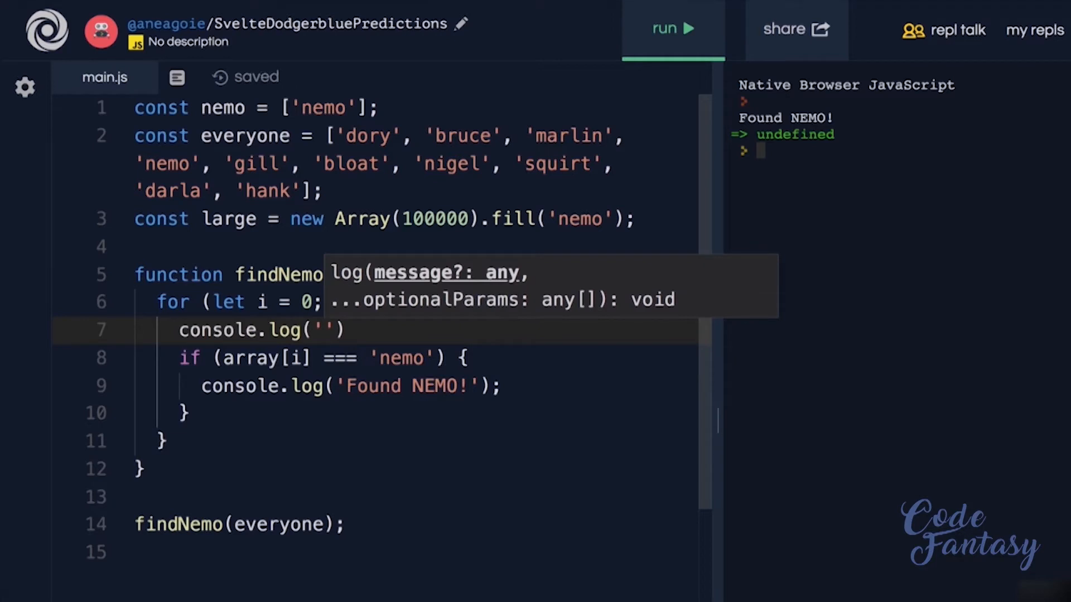
type("running")
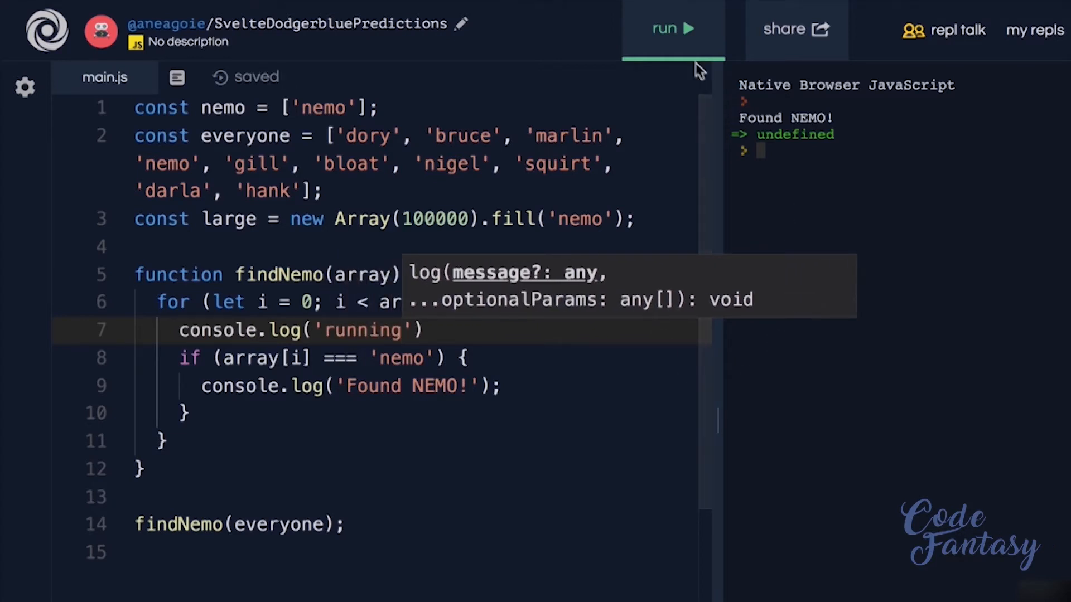
left_click(672, 28)
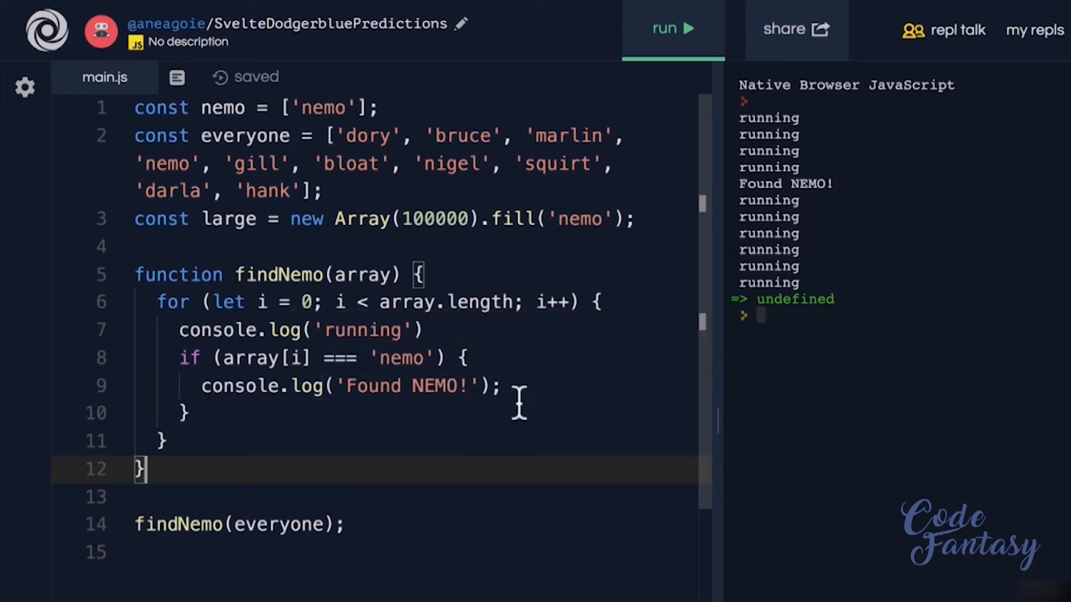
Add break; after the Found NEMO! log and rerun, showing four running lines.
type("break;")
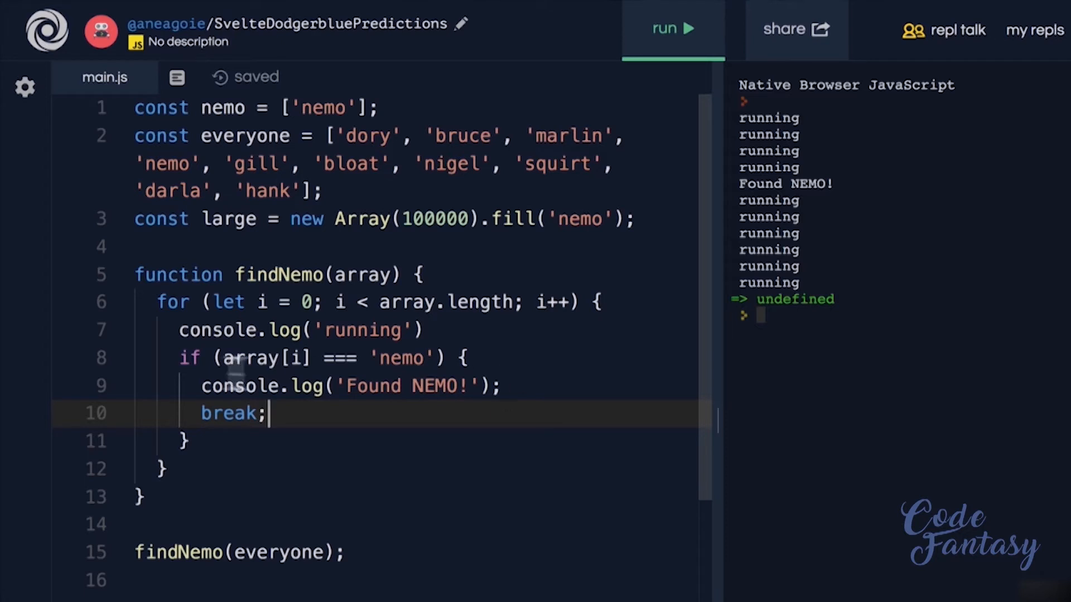
double_click(229, 414)
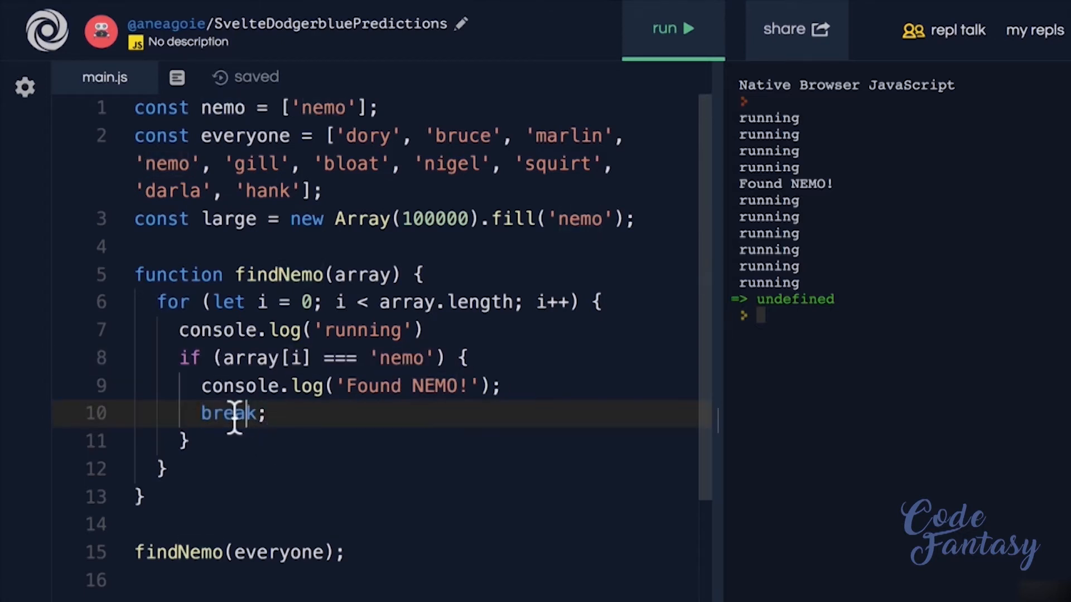
double_click(228, 413)
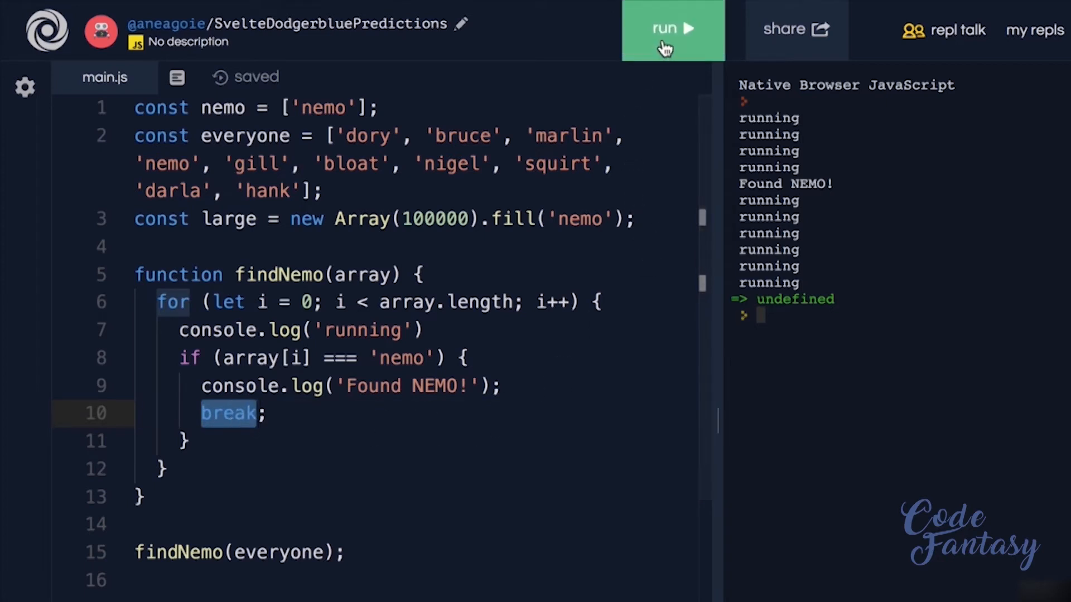
left_click(672, 28)
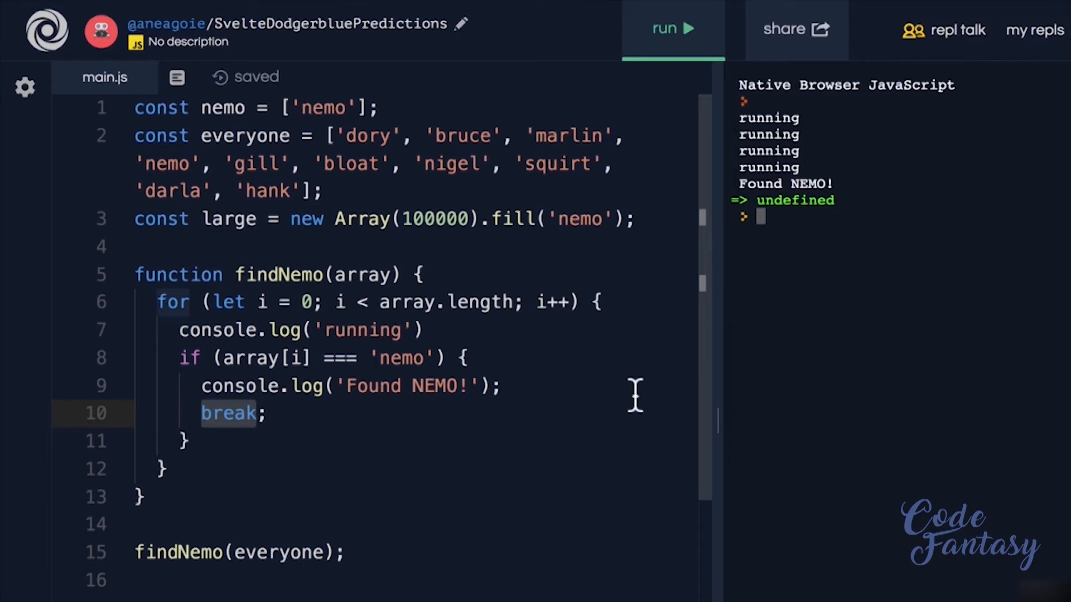
mouse_move(222, 310)
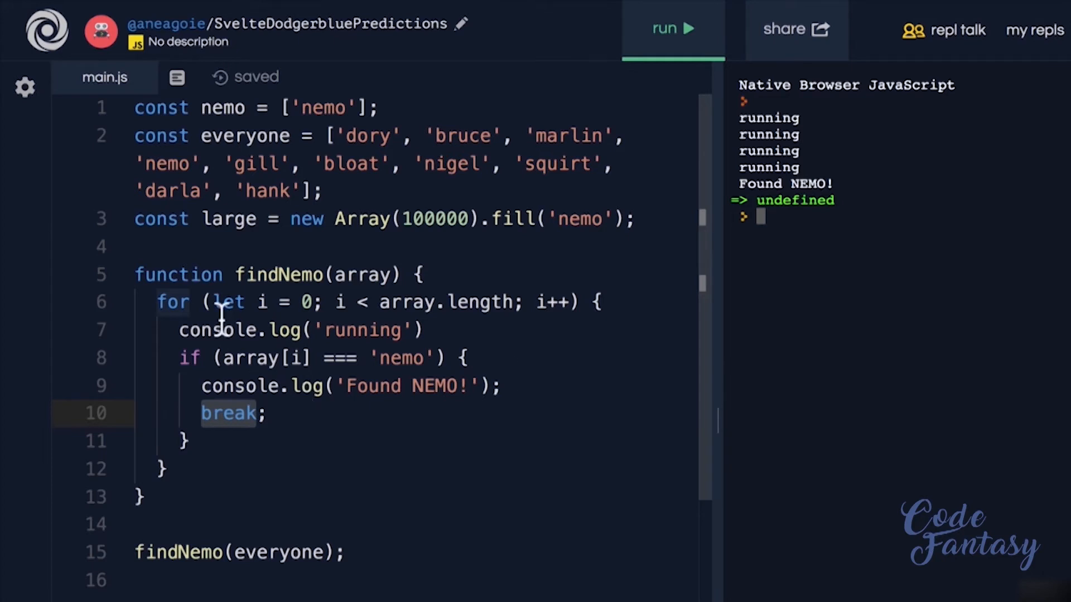
mouse_move(215, 283)
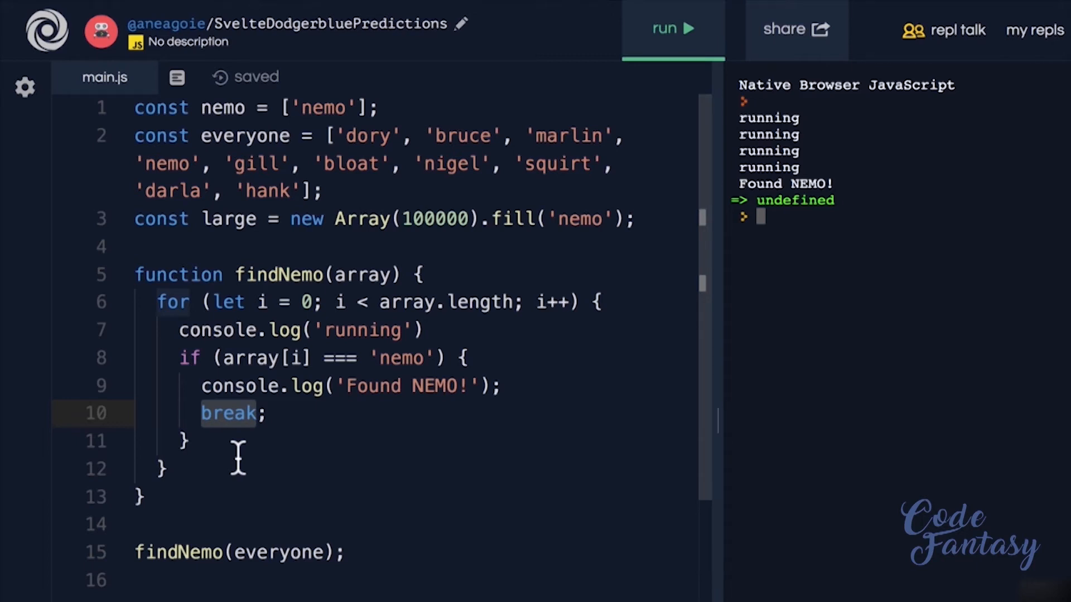
mouse_move(243, 427)
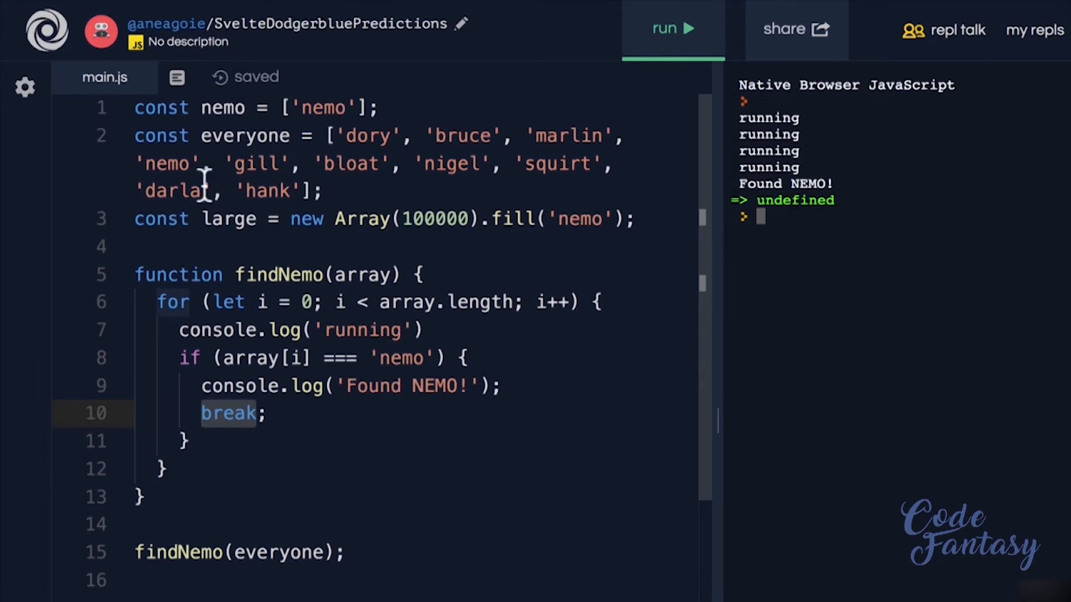
Move 'nemo' after 'hank' in the everyone array and rerun for ten running lines.
double_click(167, 164)
type(", 'nemo'")
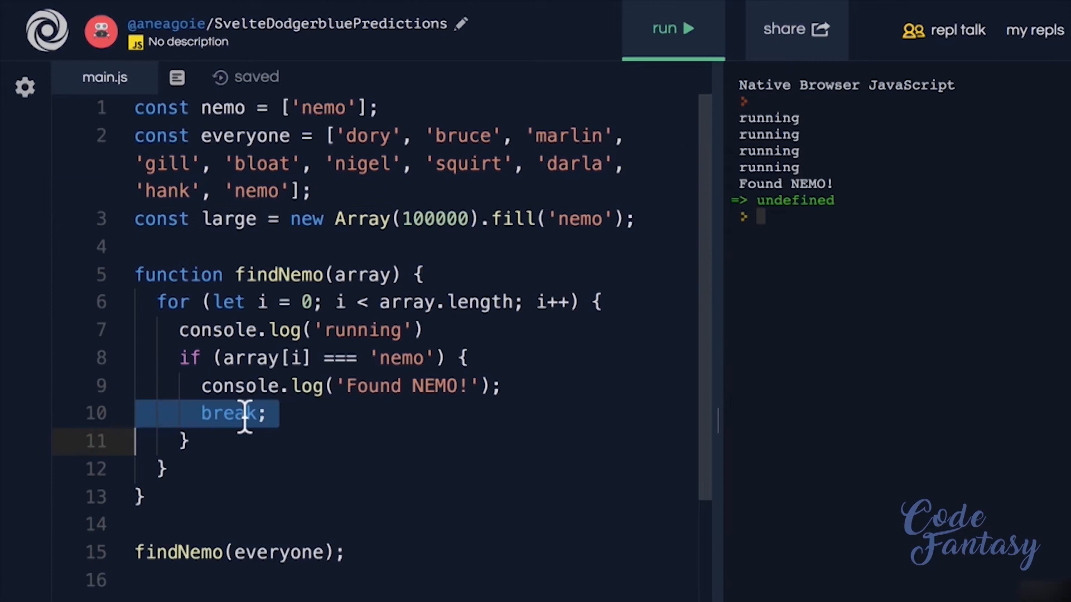
left_click(671, 28)
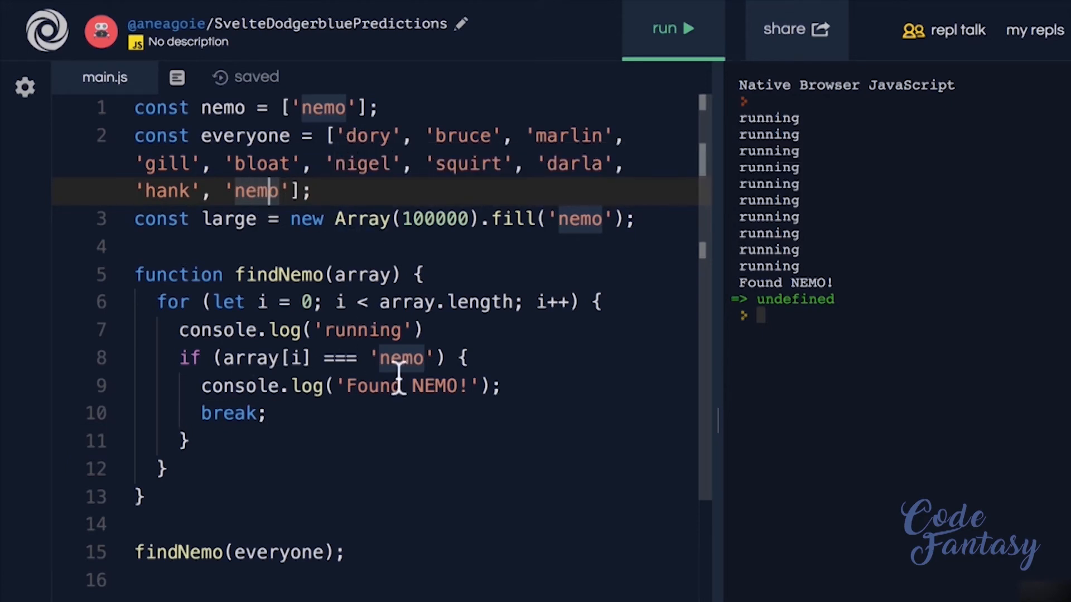
mouse_move(410, 329)
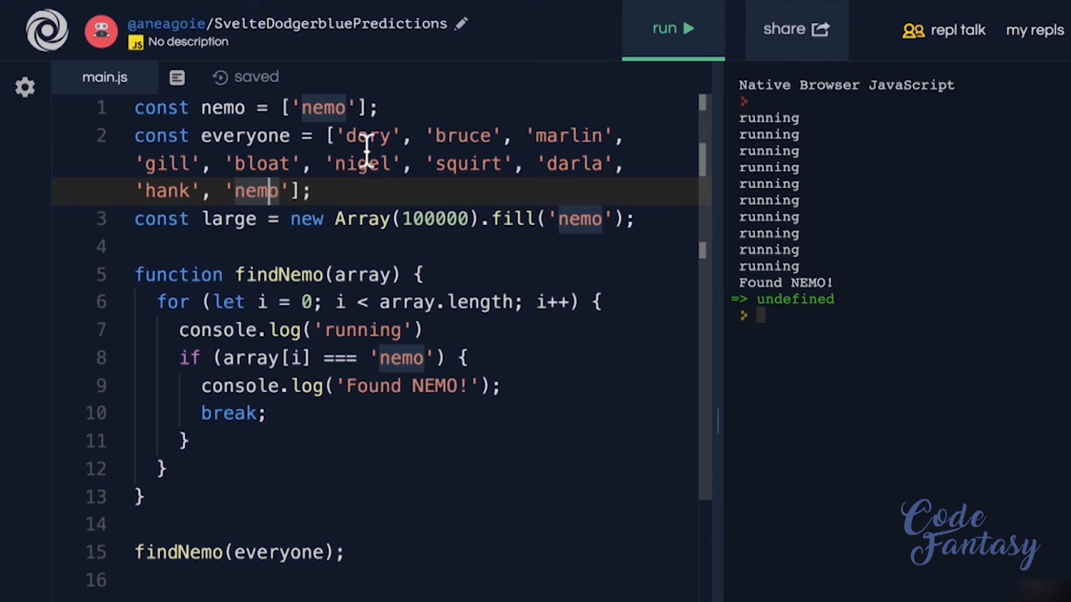
double_click(365, 134)
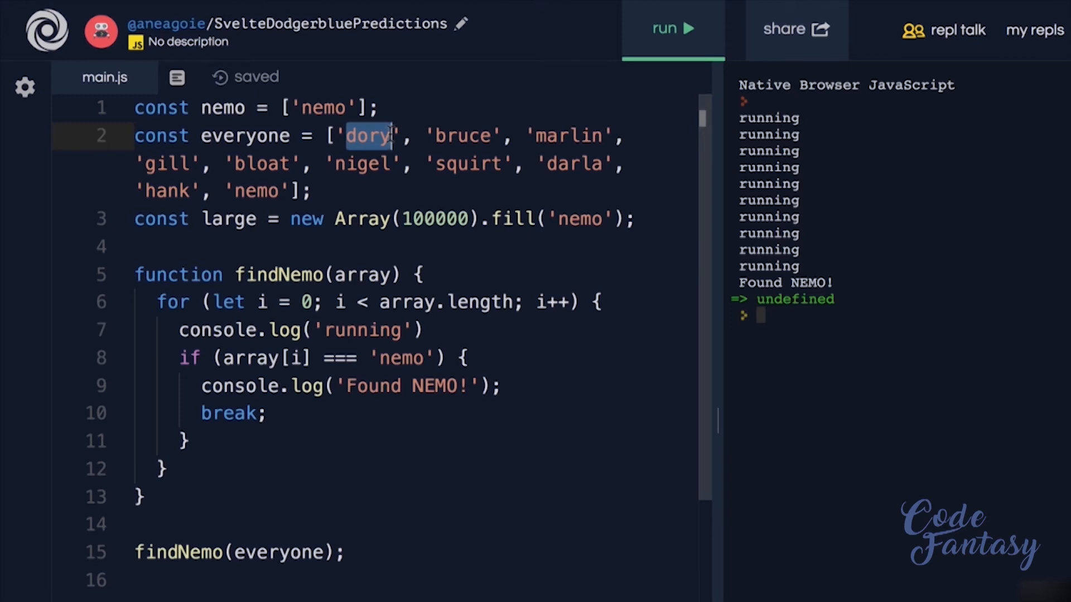
left_click(212, 552)
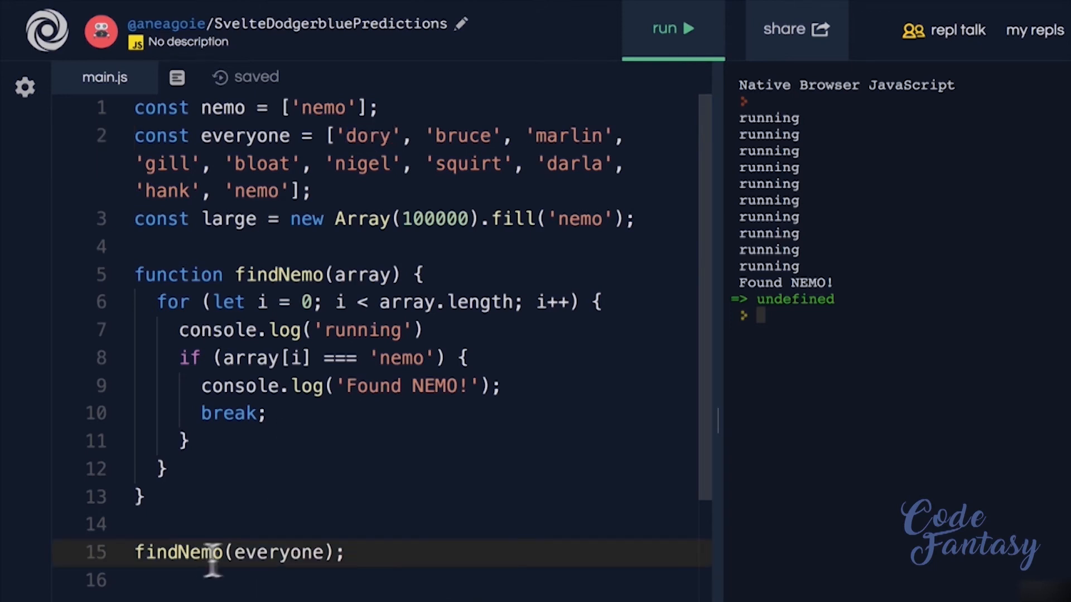
Type O(1) after findNemo(everyone); and then correct it to O(n).
type("o")
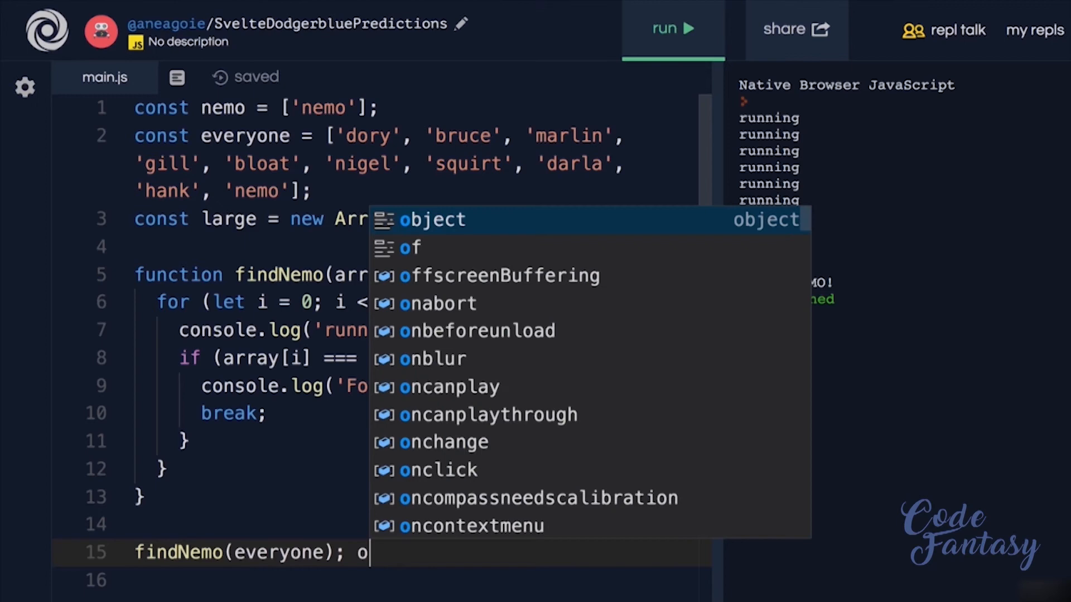
type("(1)")
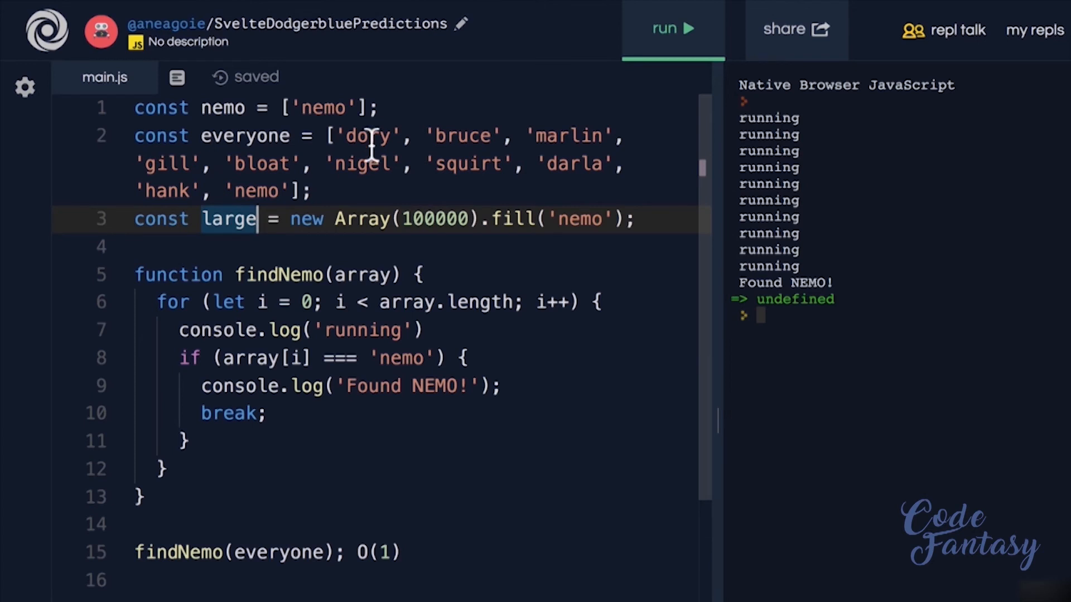
left_click(368, 135)
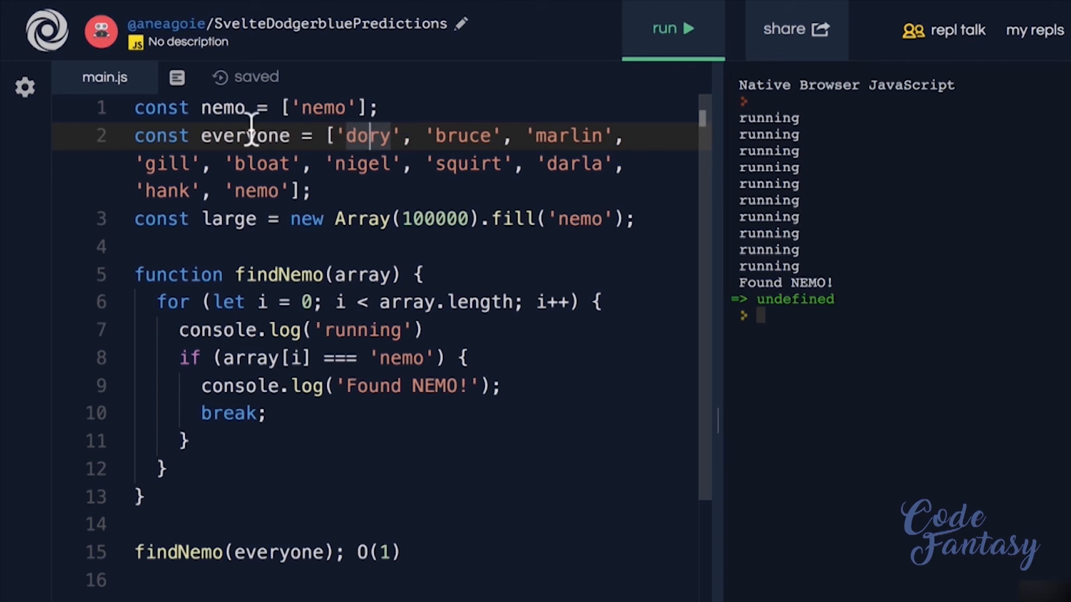
left_click(310, 191)
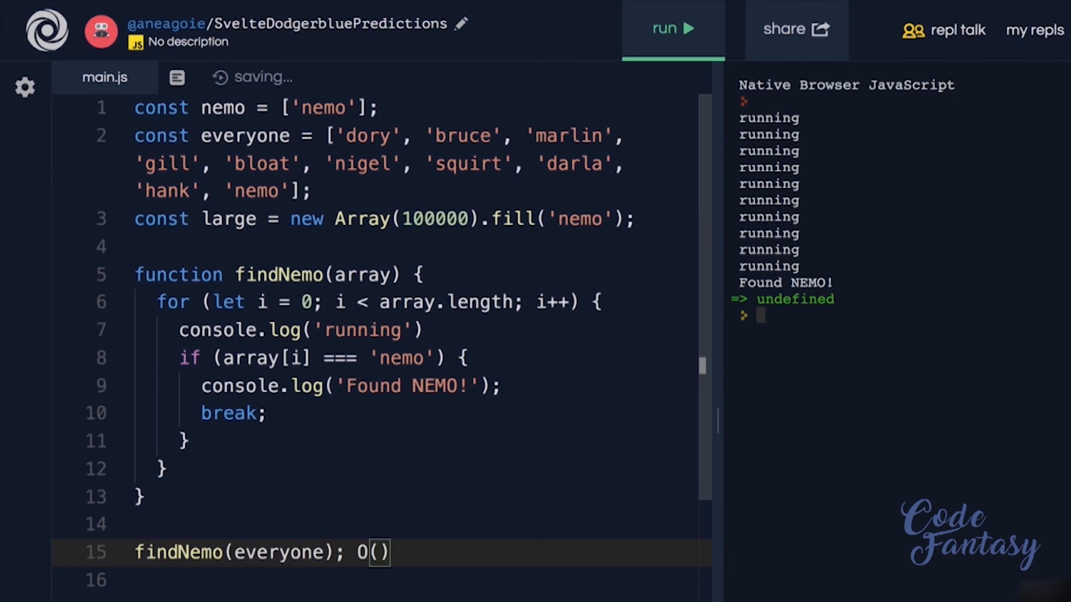
type("n")
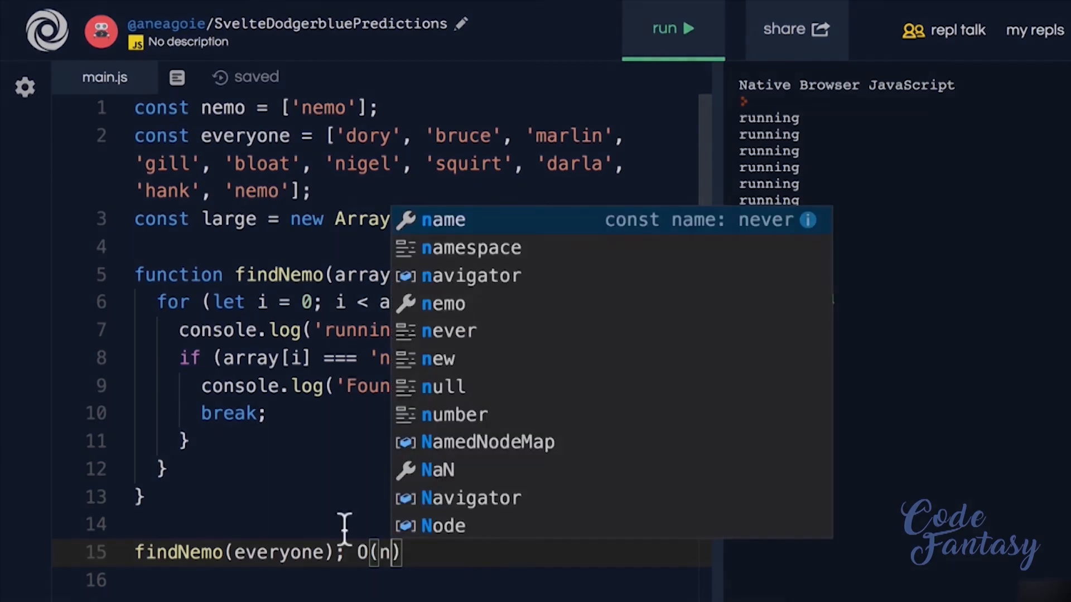